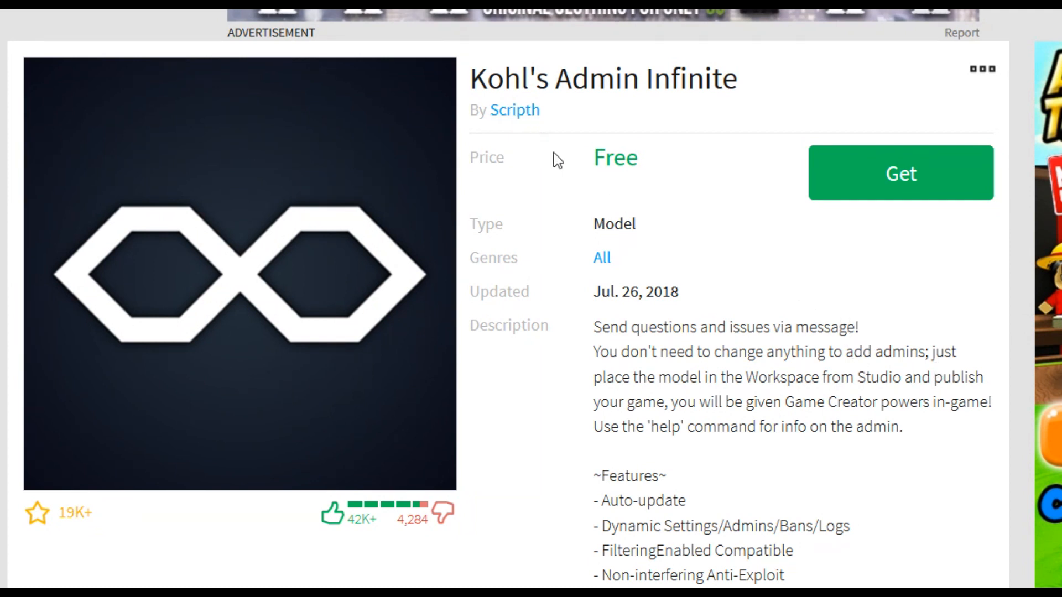
{"action": "mouse_move", "coordinate": [605, 216]}
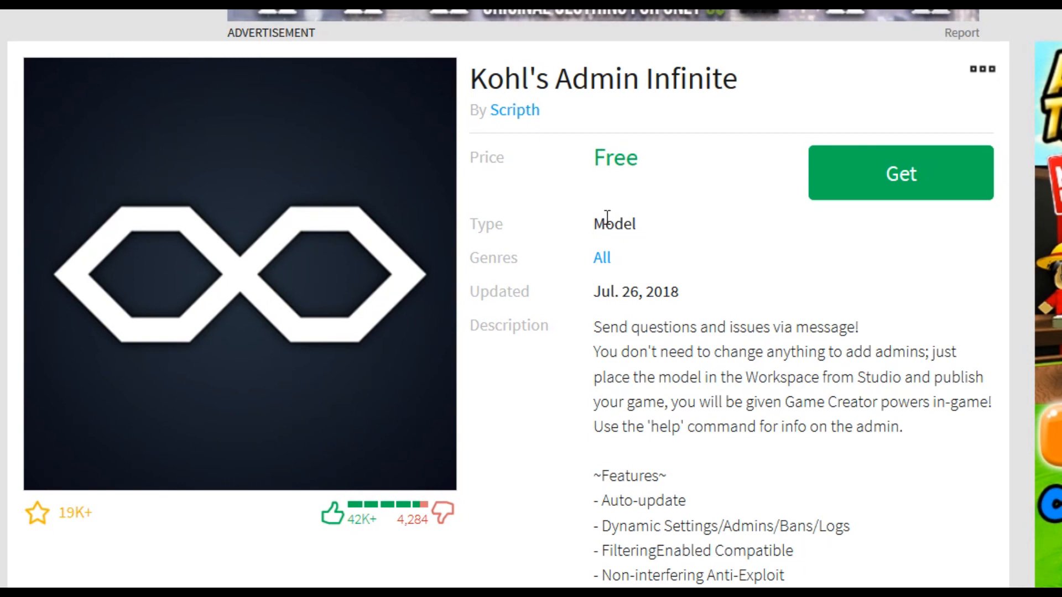
{"action": "mouse_move", "coordinate": [576, 190]}
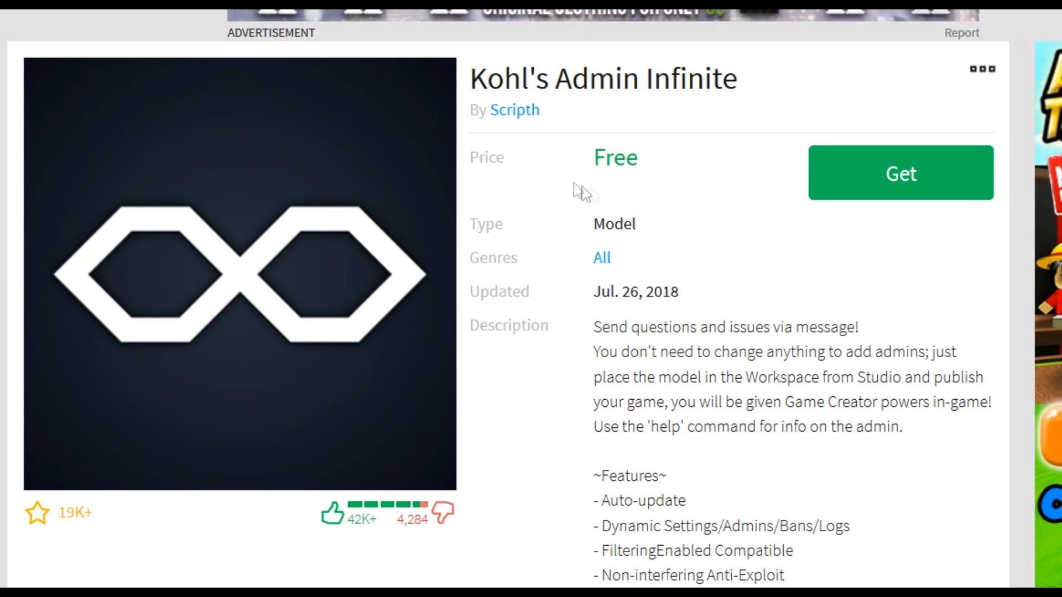
{"action": "mouse_move", "coordinate": [486, 158]}
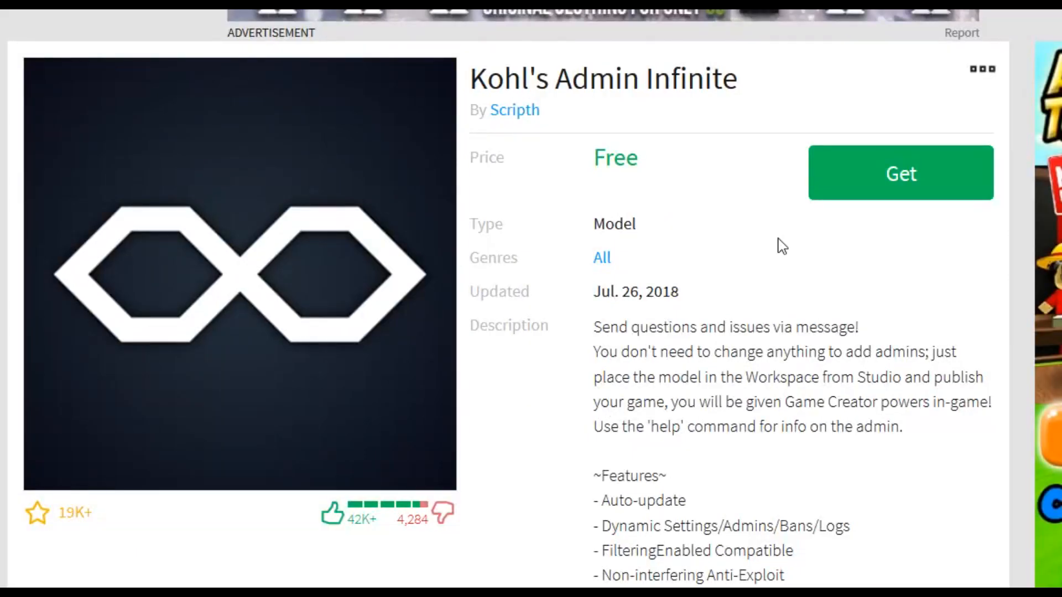
{"action": "mouse_move", "coordinate": [718, 238]}
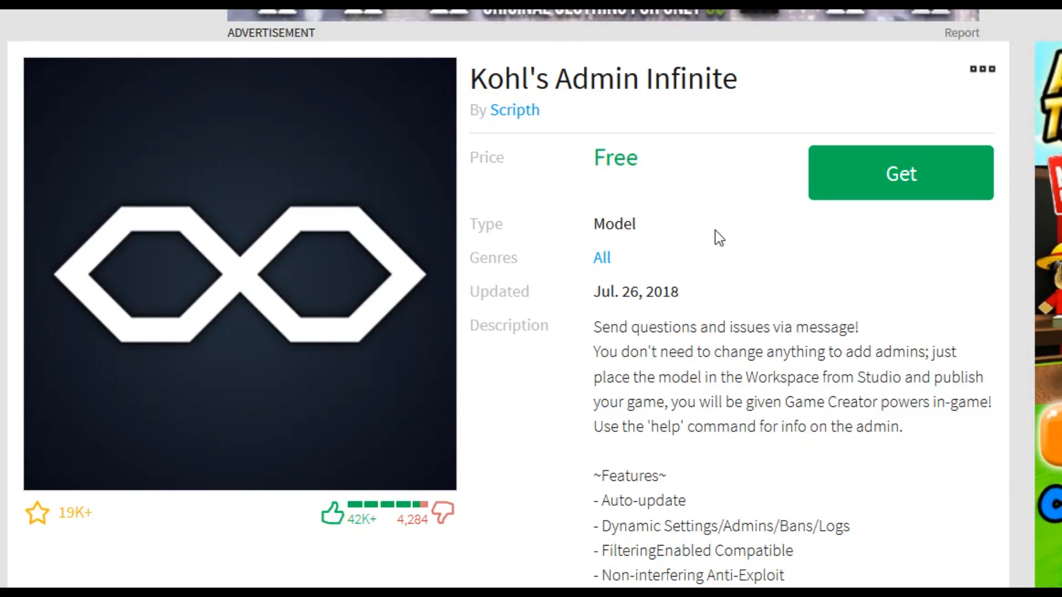
Step: In Studio's Toolbox, switch the category to My Models to find Kohl's Admin Infinite
{"action": "left_click", "coordinate": [899, 172]}
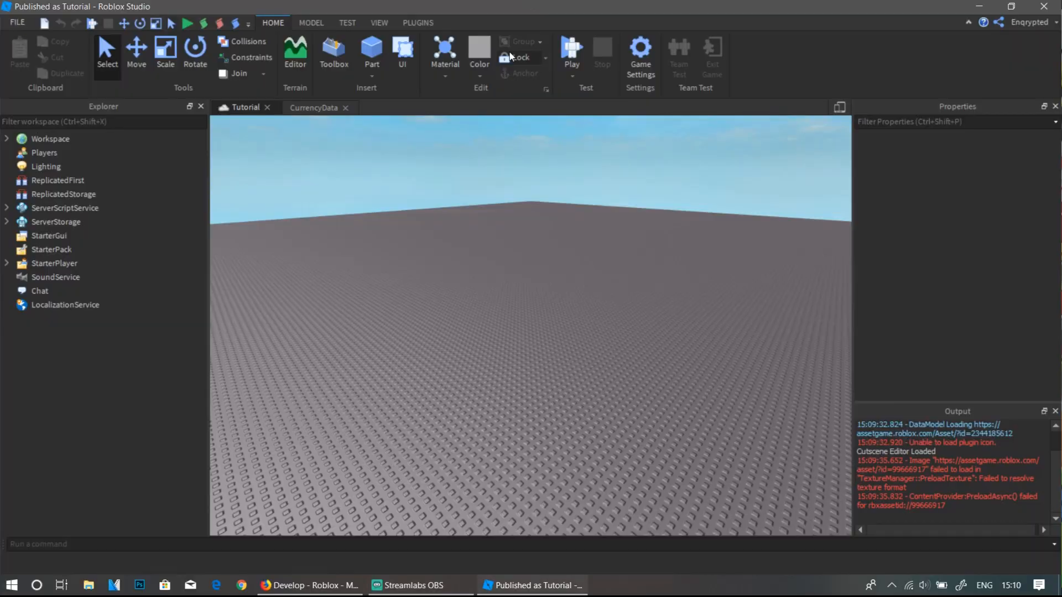
{"action": "mouse_move", "coordinate": [468, 223]}
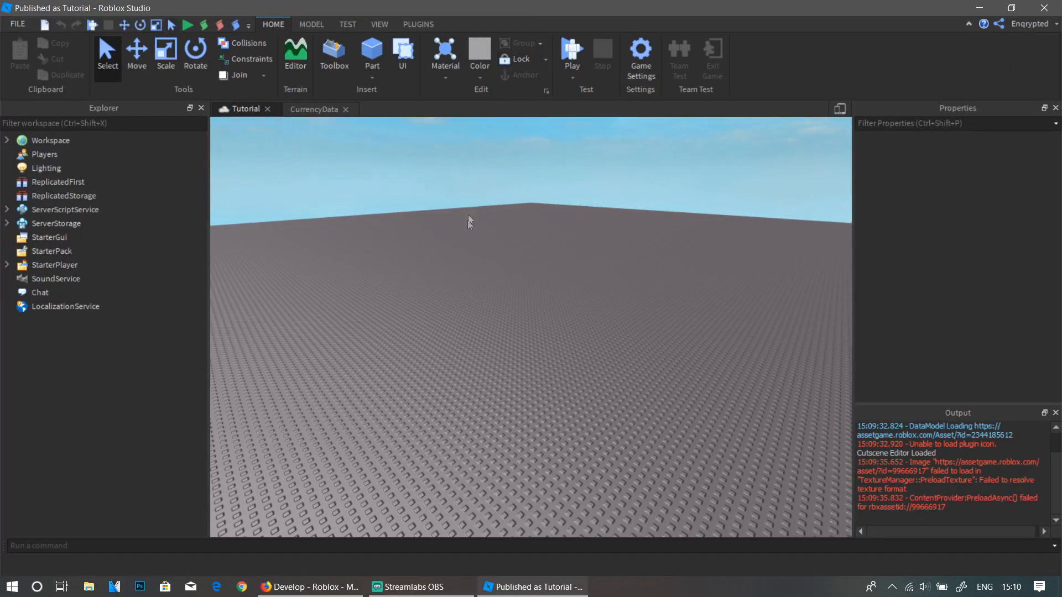
{"action": "mouse_move", "coordinate": [509, 259]}
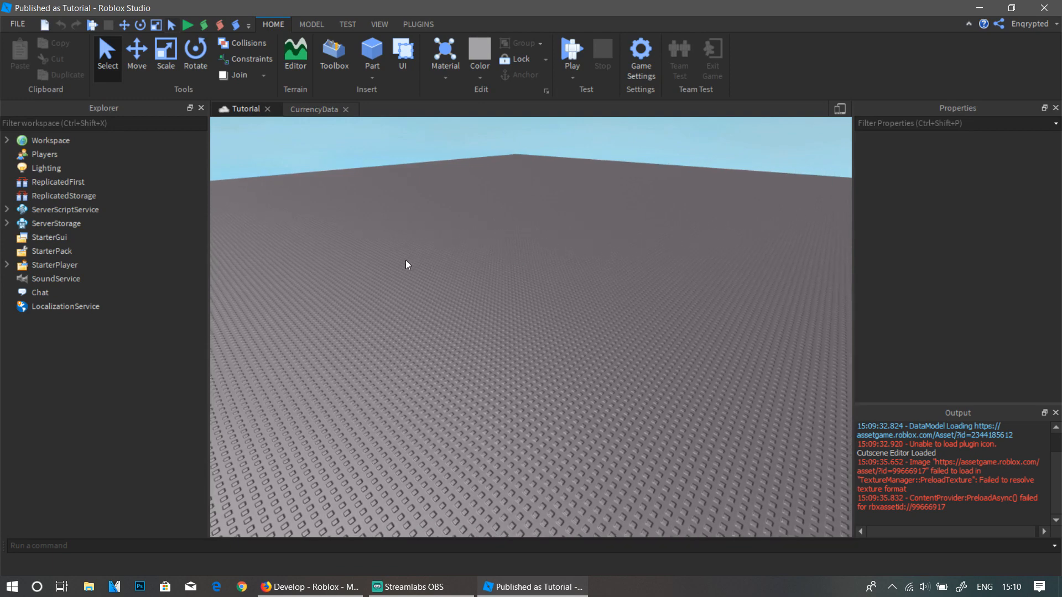
{"action": "left_click", "coordinate": [332, 55]}
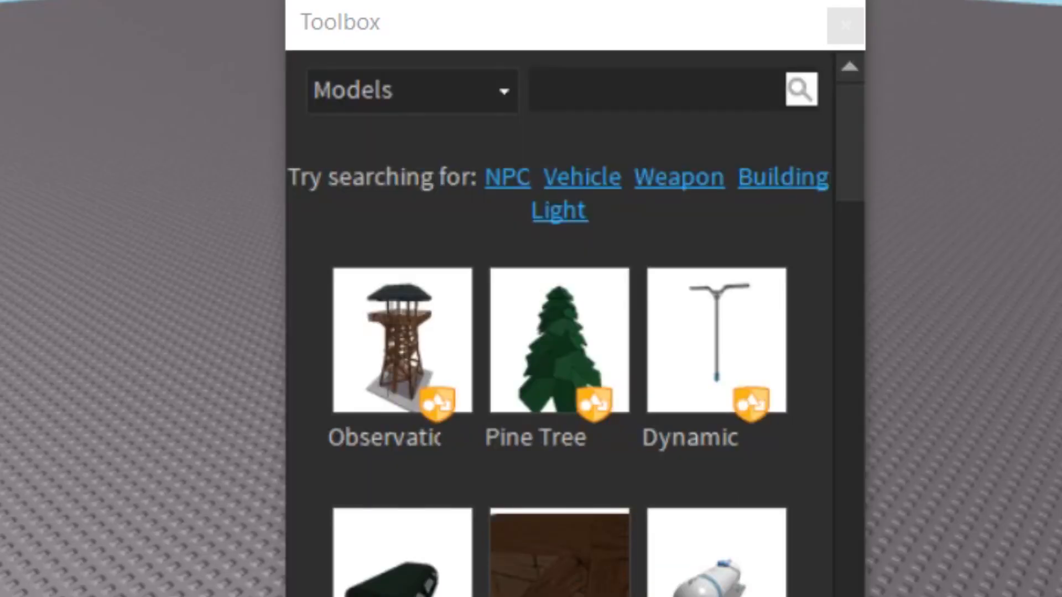
{"action": "left_click", "coordinate": [412, 90]}
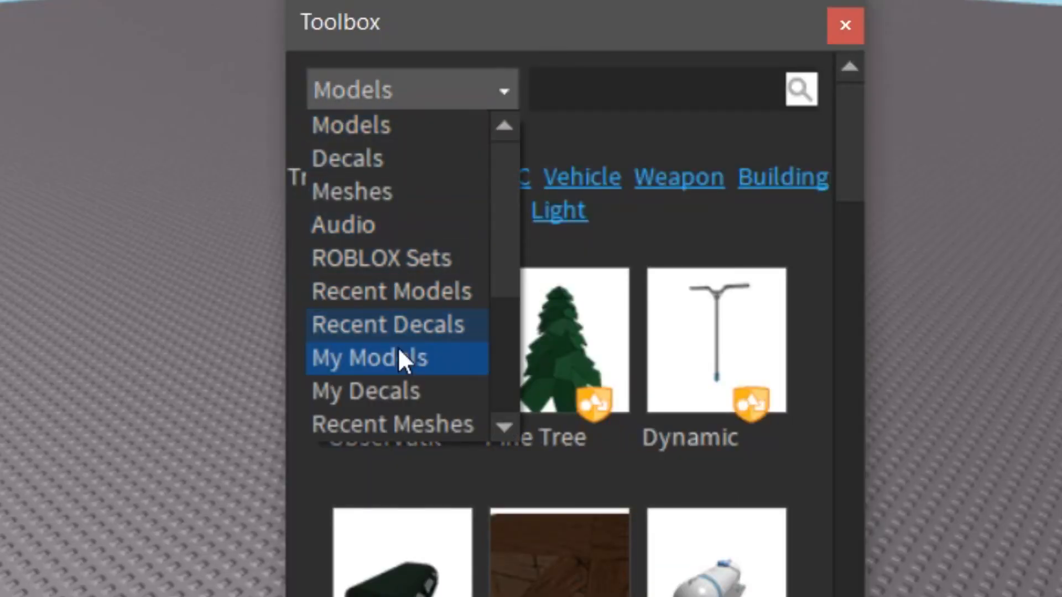
{"action": "left_click", "coordinate": [370, 358]}
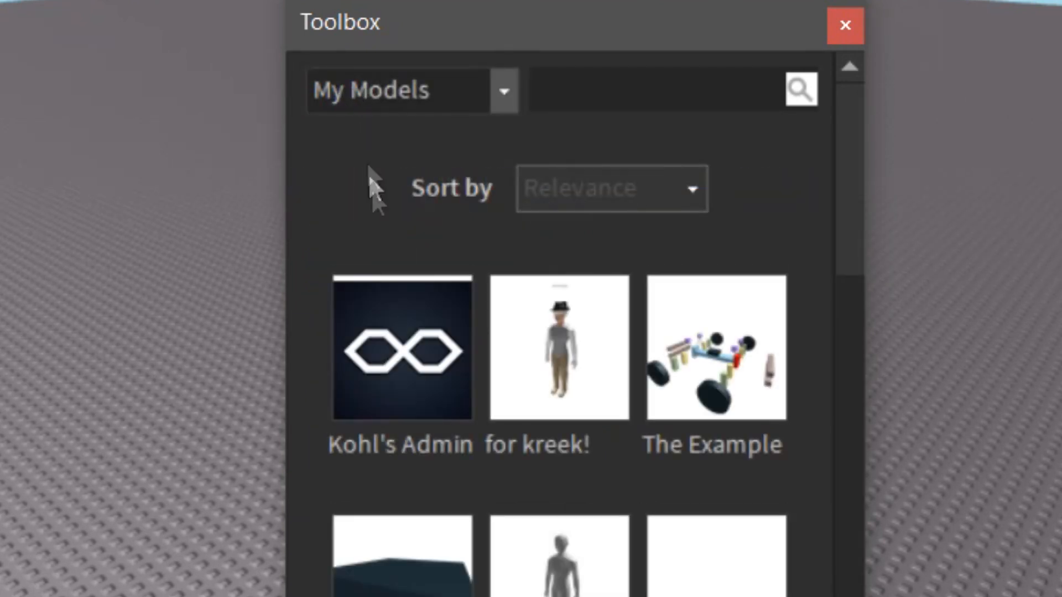
{"action": "mouse_move", "coordinate": [399, 372]}
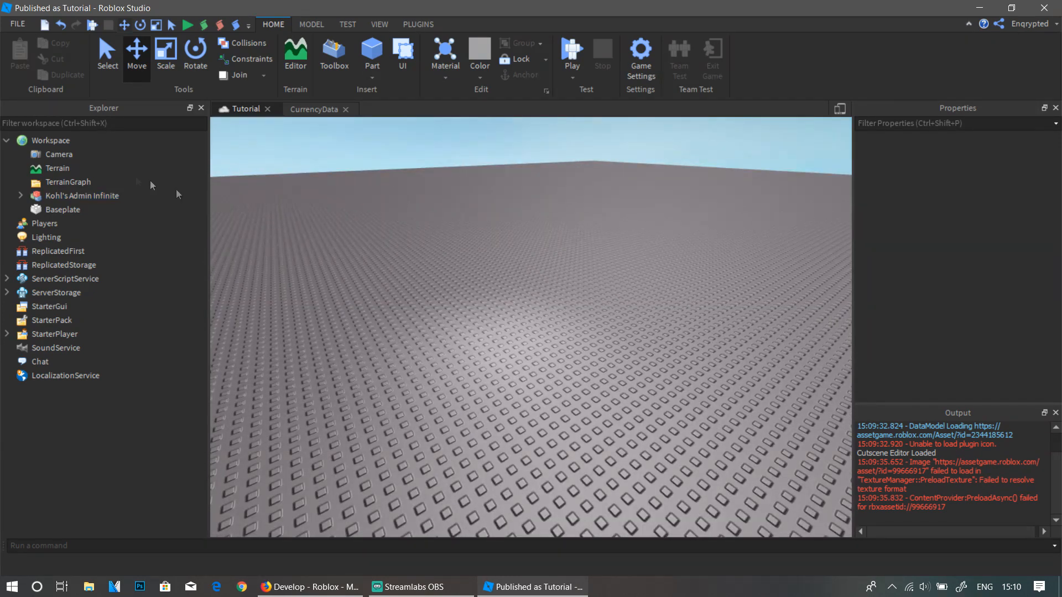
{"action": "mouse_move", "coordinate": [434, 293]}
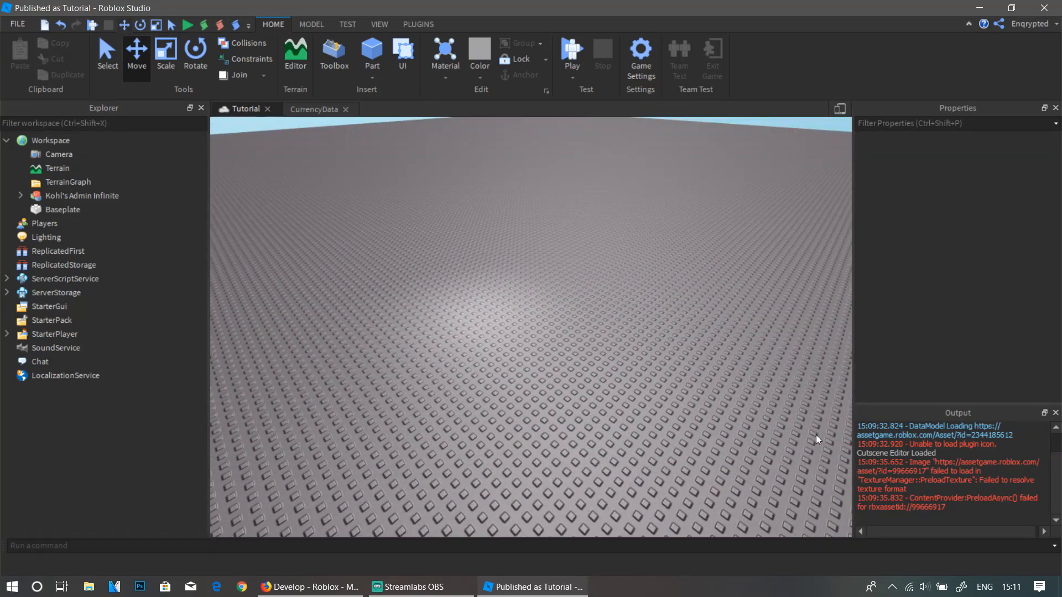
{"action": "mouse_move", "coordinate": [681, 434]}
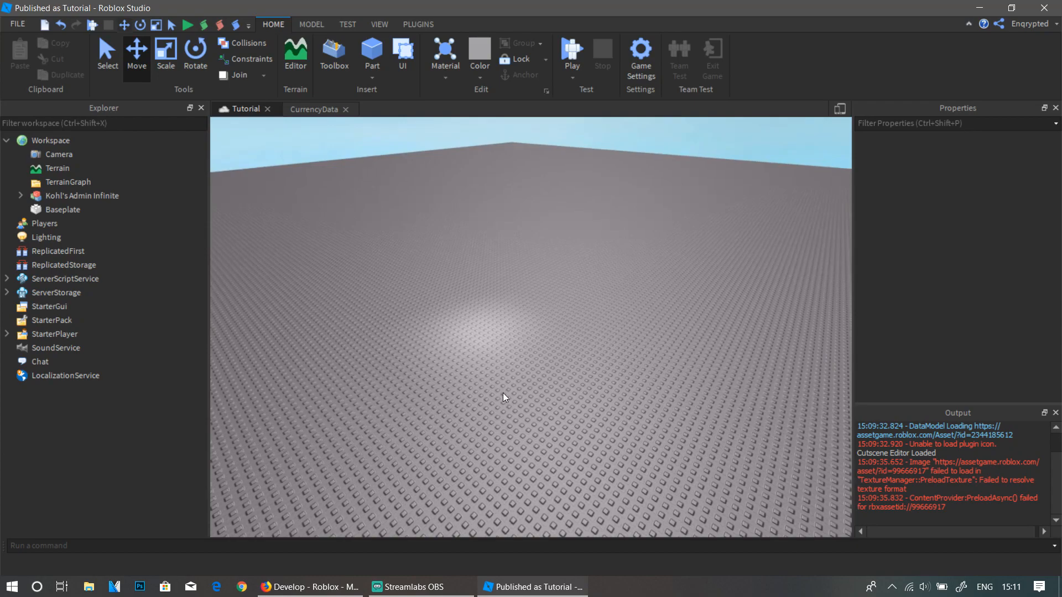
Step: Expand Kohl's Admin Infinite and Credit in Explorer, then open the Settings ModuleScript
{"action": "left_click", "coordinate": [20, 196]}
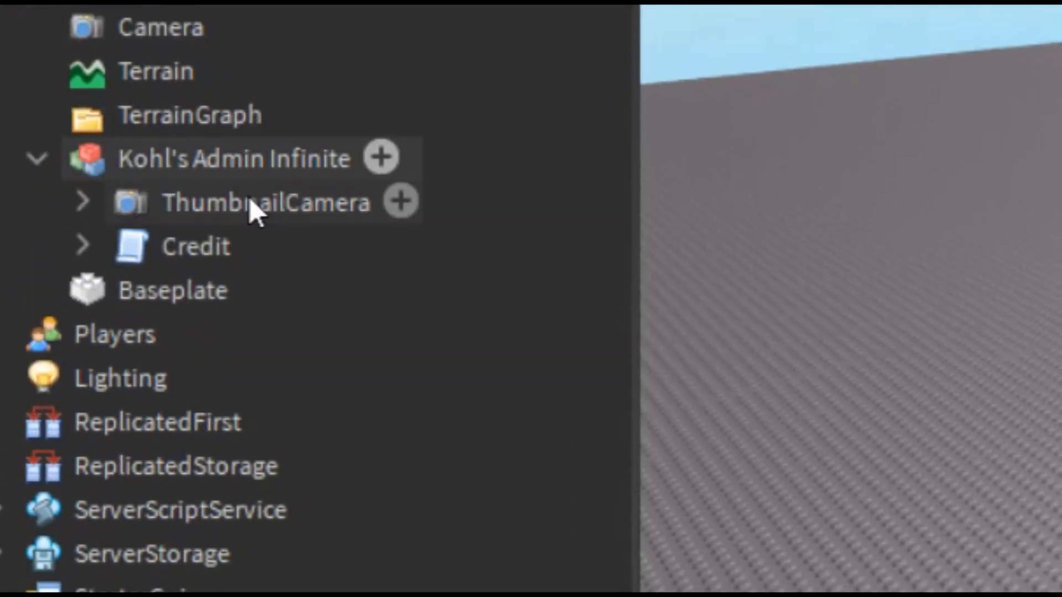
{"action": "left_click", "coordinate": [81, 245]}
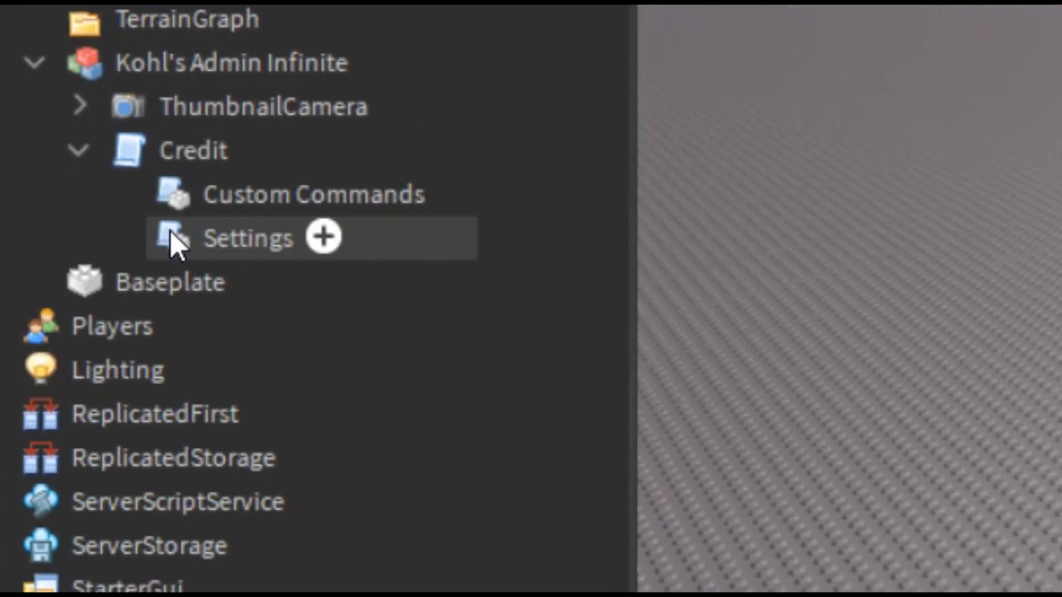
{"action": "double_click", "coordinate": [247, 237]}
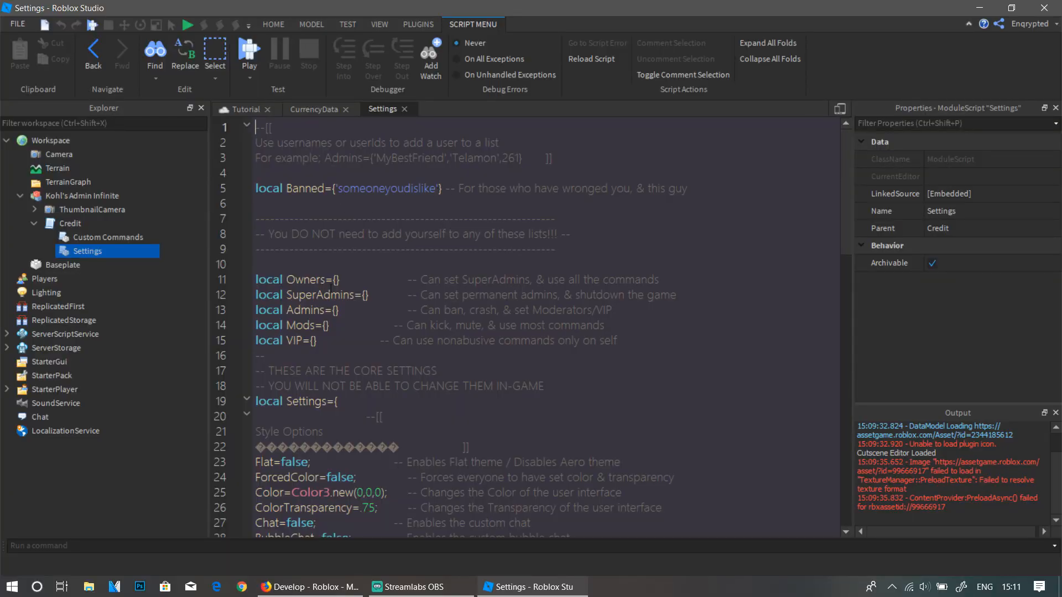
Step: Scroll Settings to the VIPAdmin section, then open the Admin game pass options online
{"action": "left_click", "coordinate": [339, 279]}
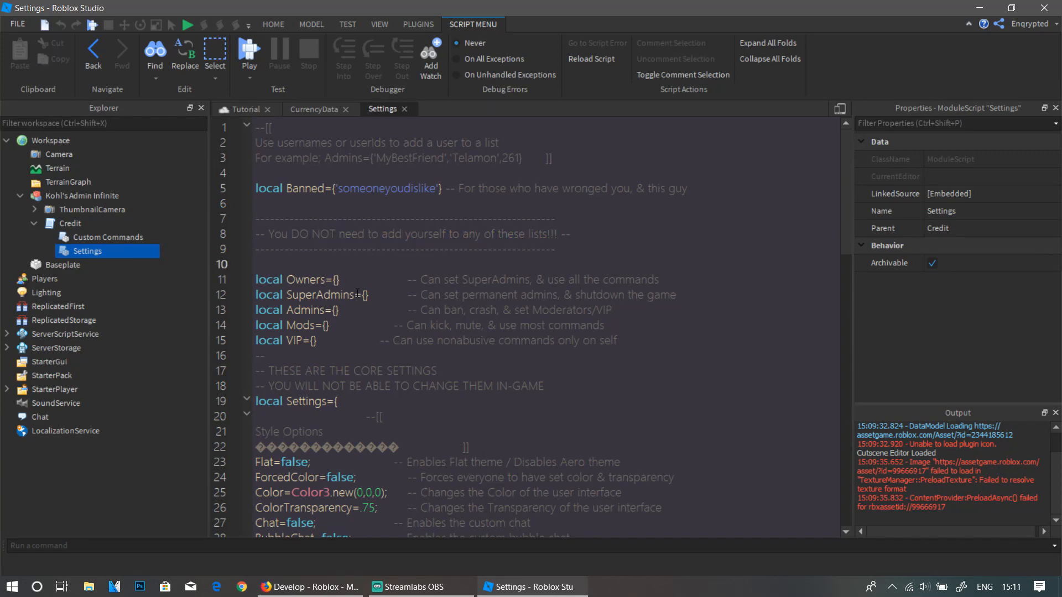
{"action": "scroll", "scroll_direction": "down", "scroll_amount": 3}
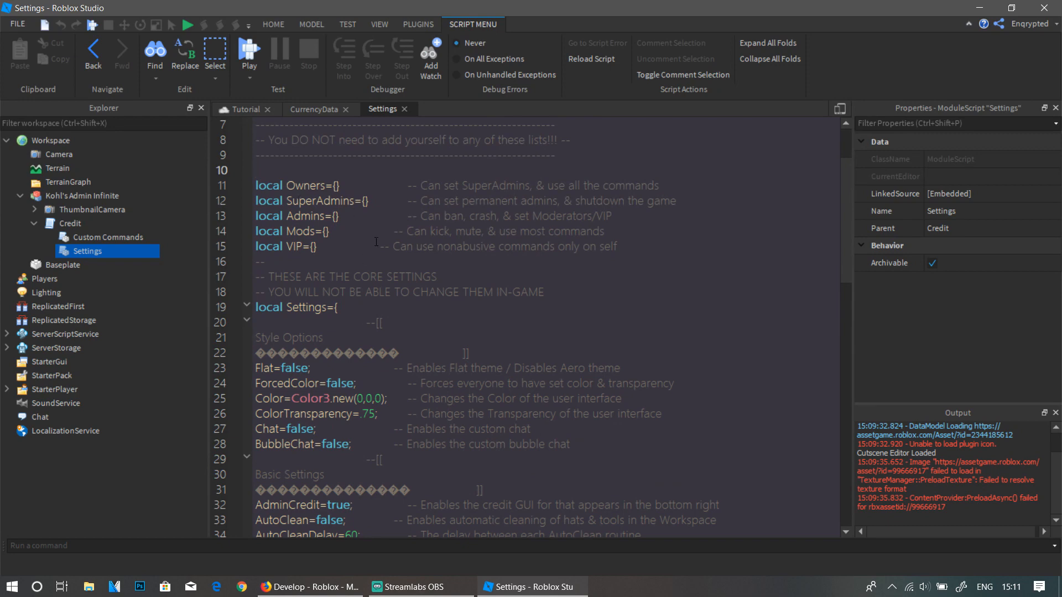
{"action": "scroll", "scroll_direction": "down", "scroll_amount": 3}
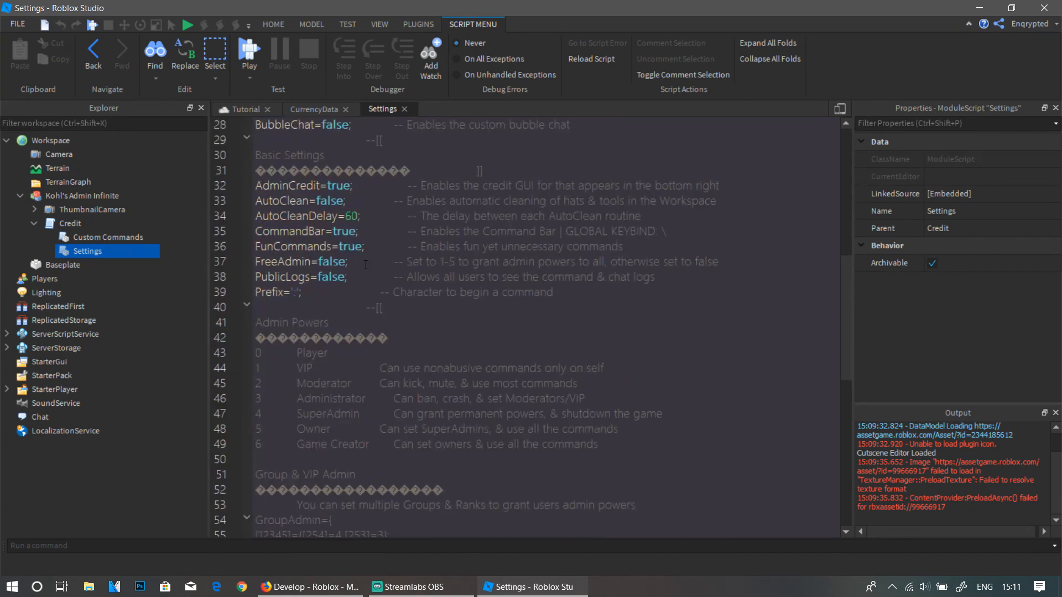
{"action": "scroll", "scroll_direction": "down", "scroll_amount": 3}
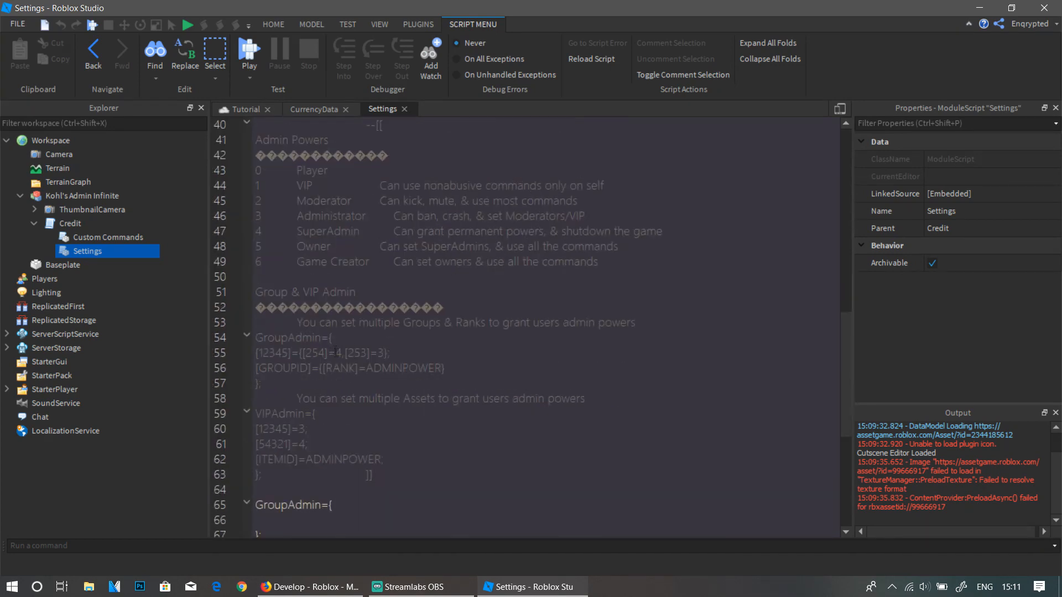
{"action": "scroll", "scroll_direction": "down", "scroll_amount": 3}
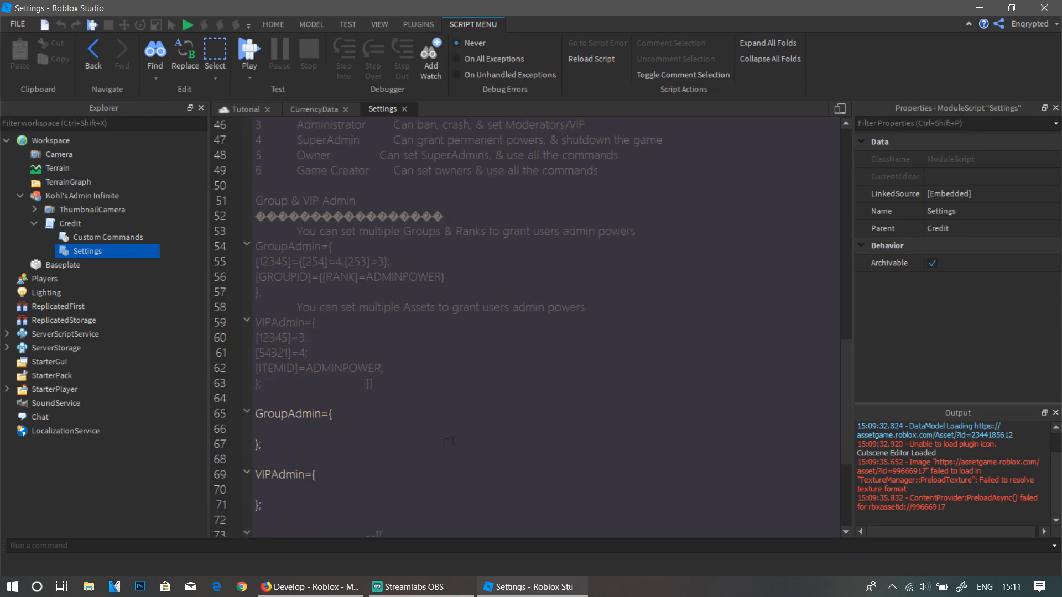
{"action": "scroll", "scroll_direction": "up", "scroll_amount": 3}
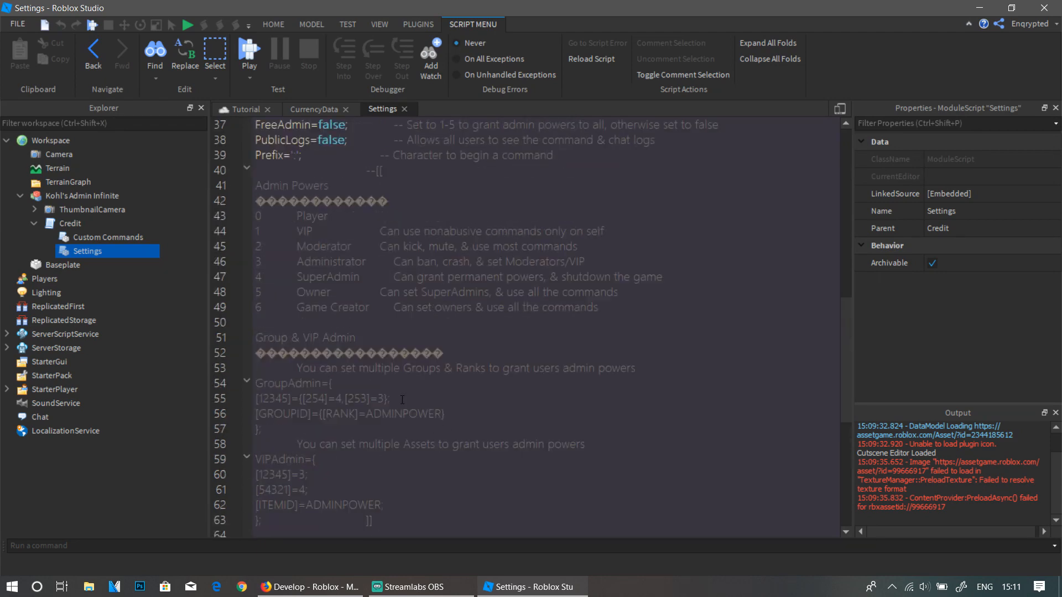
{"action": "left_click", "coordinate": [309, 586]}
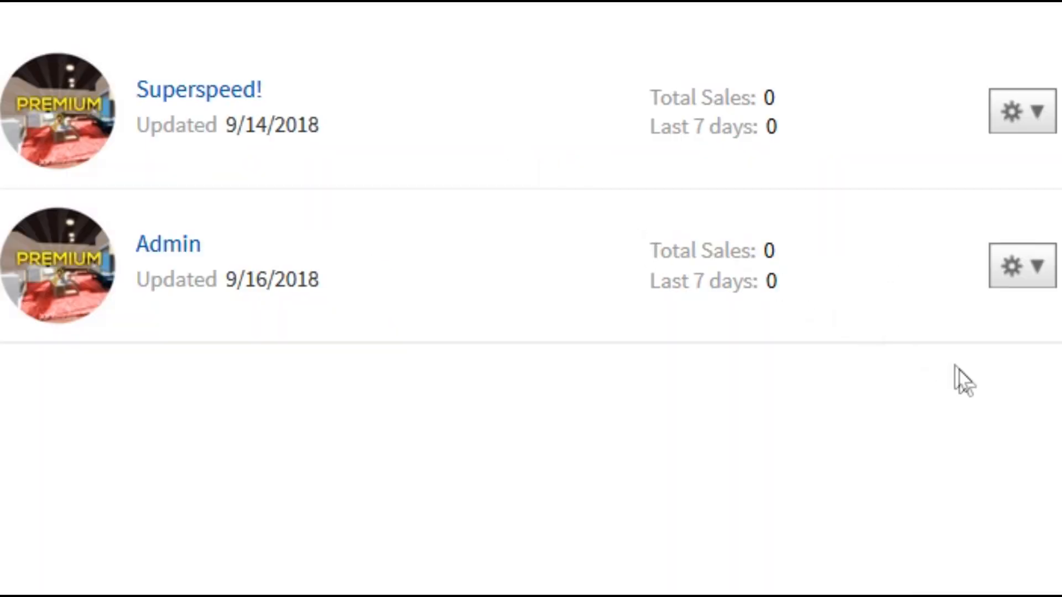
{"action": "left_click", "coordinate": [1022, 265]}
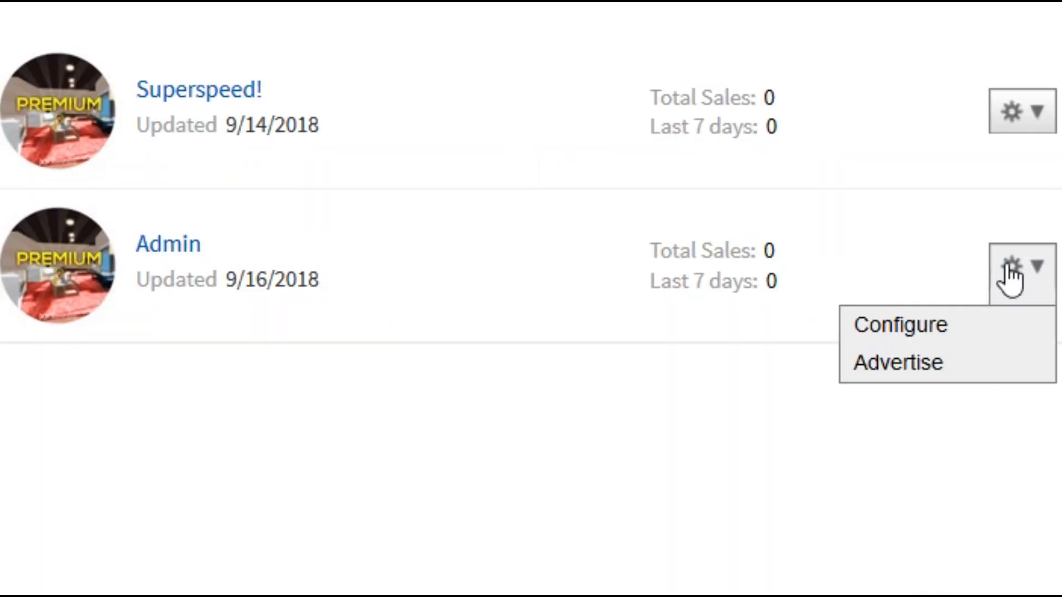
Step: Put the Admin game pass on sale for 100 Robux, save, and select its URL ID
{"action": "left_click", "coordinate": [899, 324]}
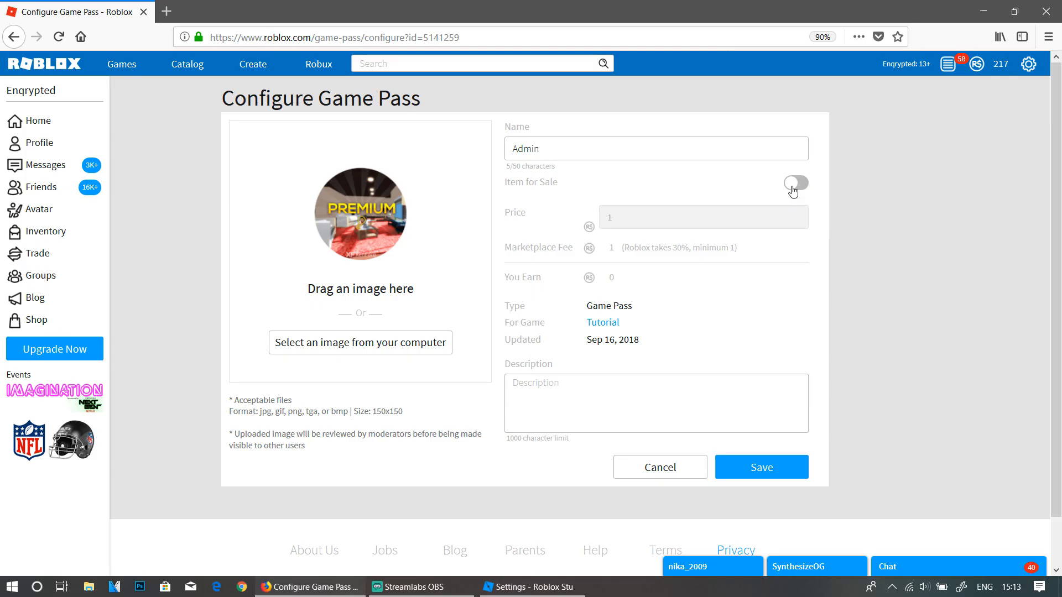
{"action": "left_click", "coordinate": [796, 183]}
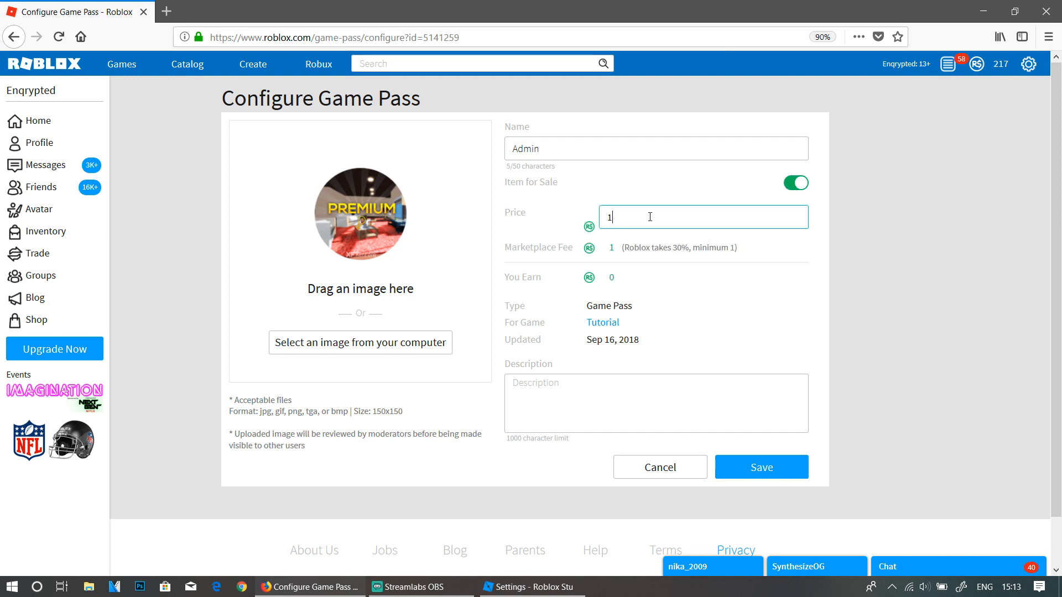
{"action": "type", "text": "00"}
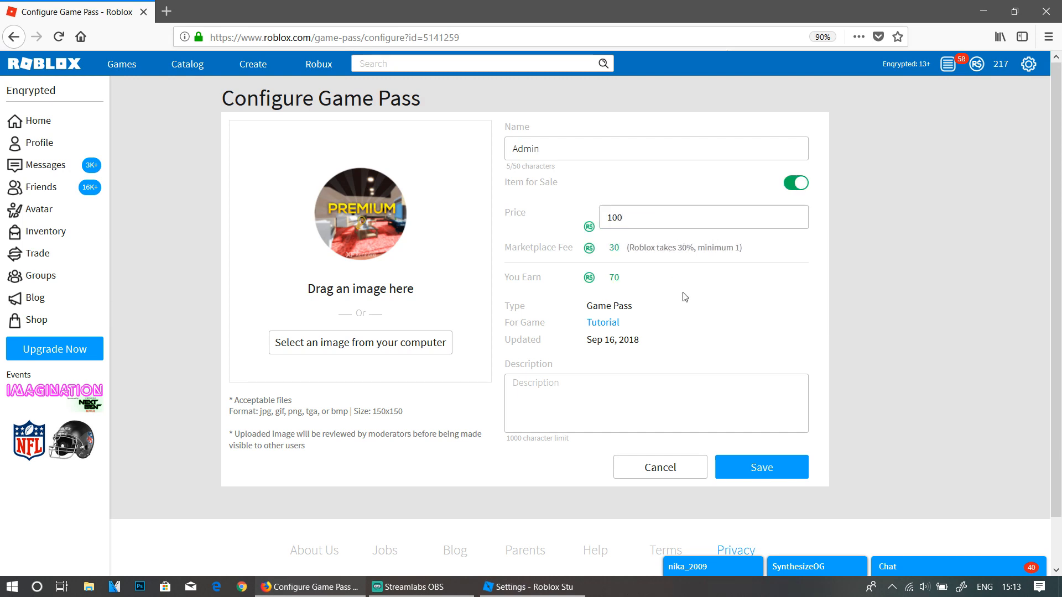
{"action": "left_click", "coordinate": [761, 467]}
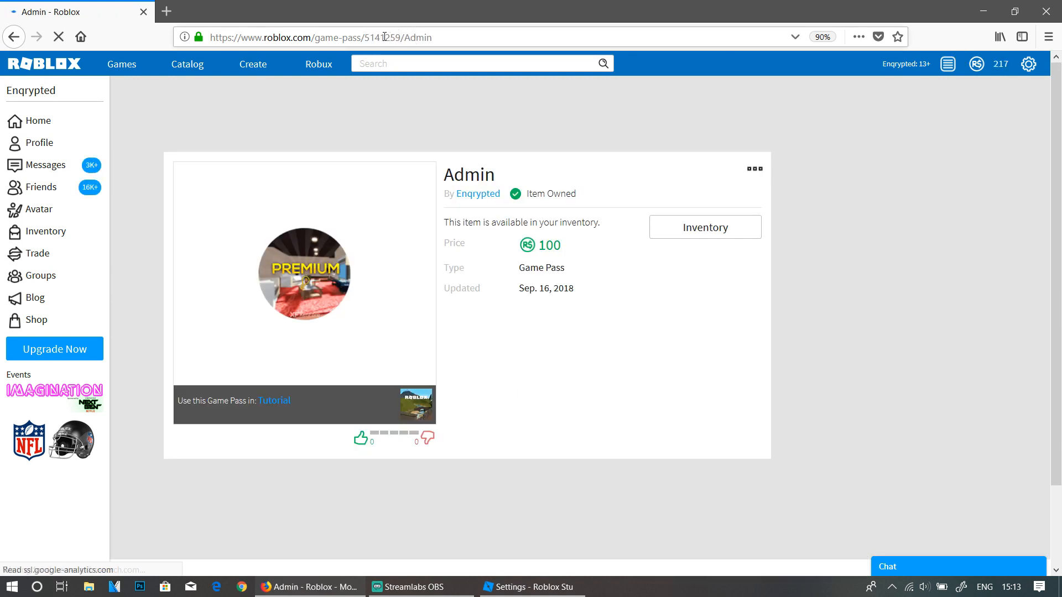
{"action": "double_click", "coordinate": [380, 37]}
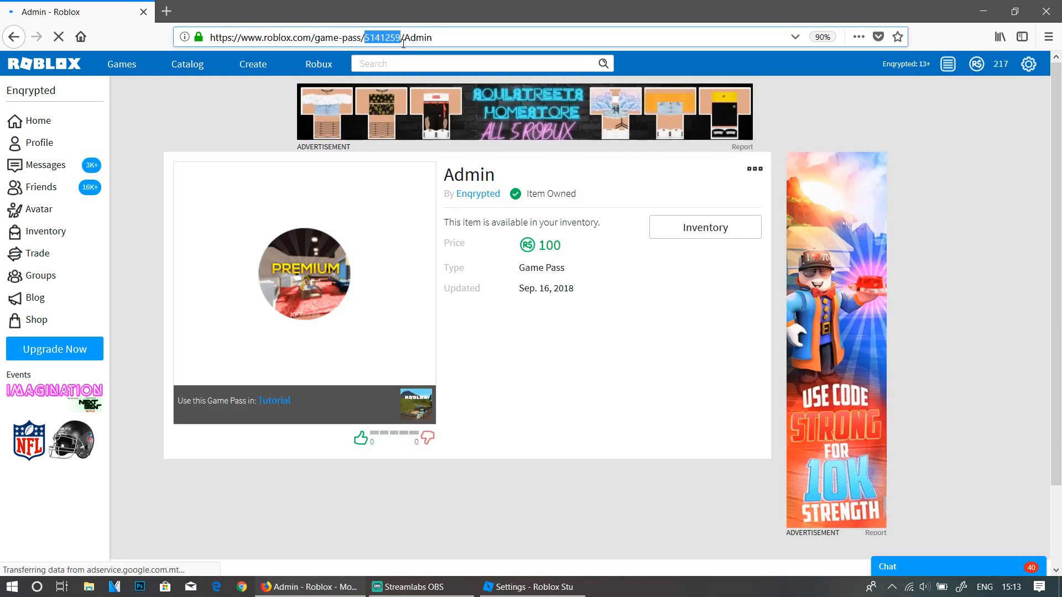
{"action": "mouse_move", "coordinate": [558, 564]}
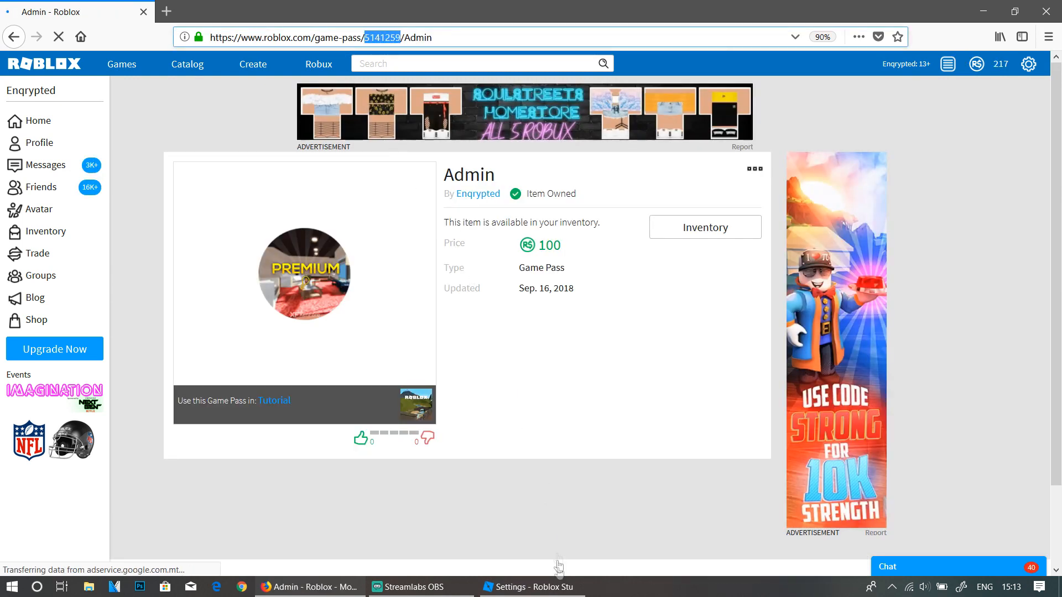
{"action": "left_click", "coordinate": [532, 586]}
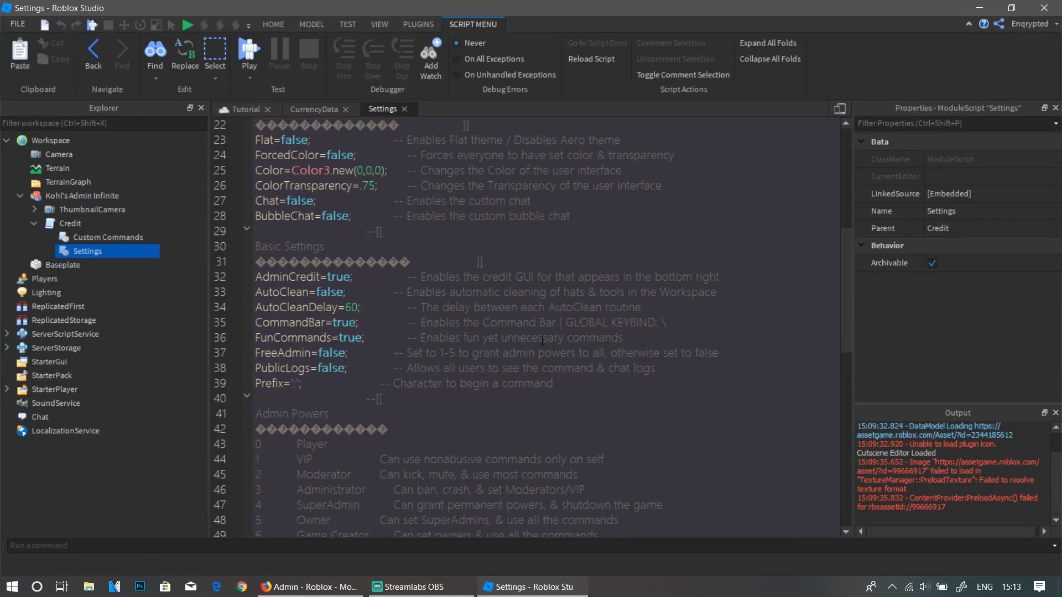
{"action": "scroll", "scroll_direction": "down", "scroll_amount": 3}
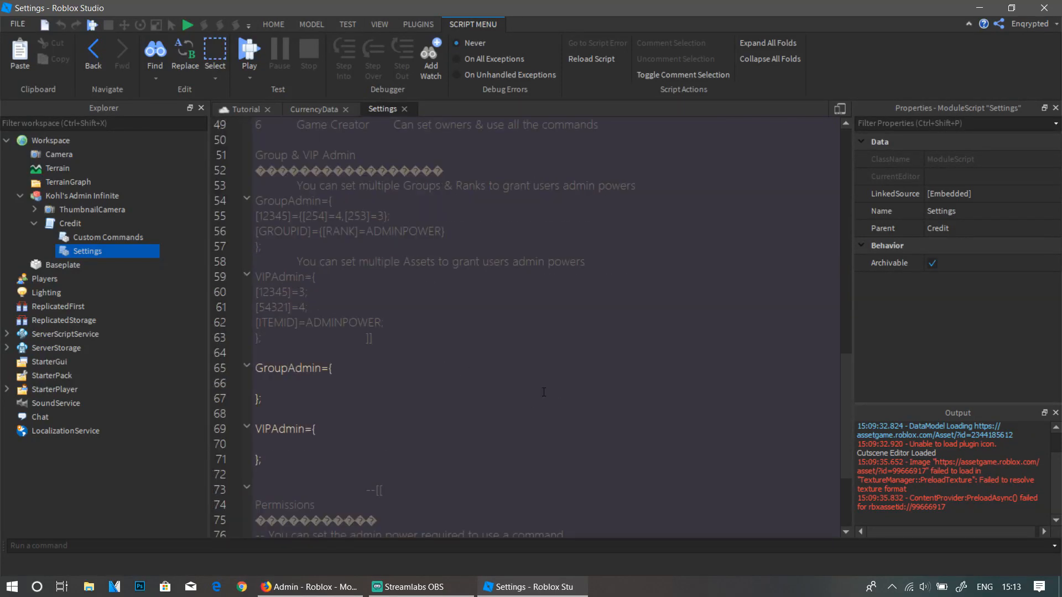
{"action": "mouse_move", "coordinate": [250, 434]}
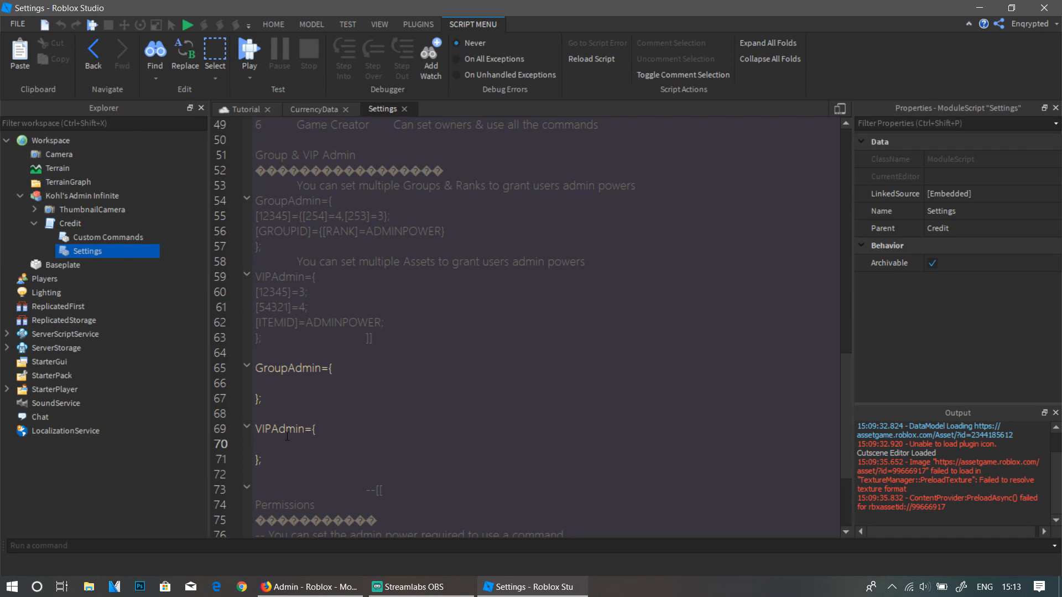
{"action": "type", "text": "[5141259]"}
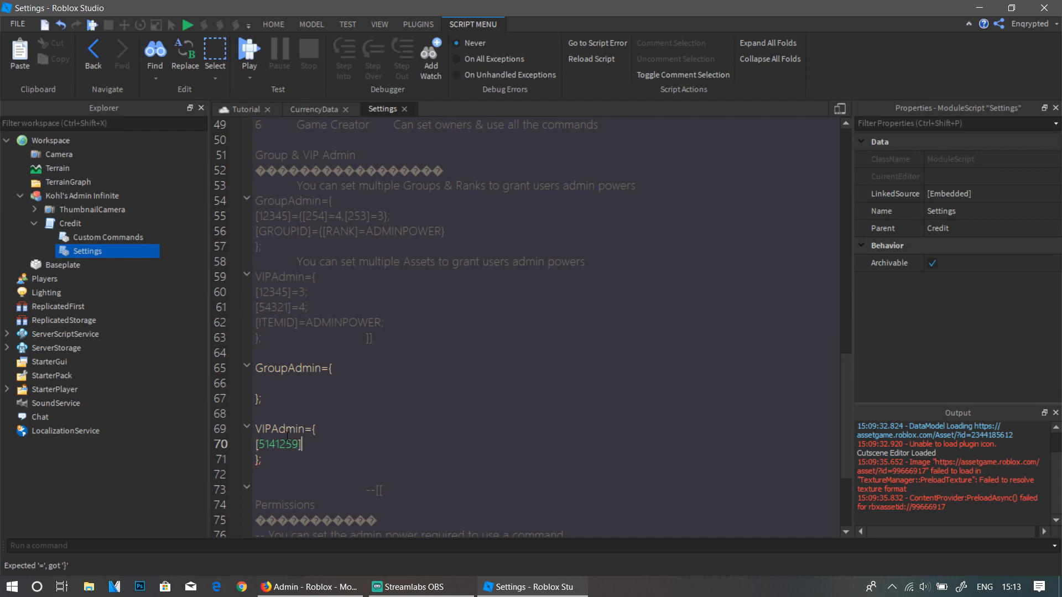
{"action": "type", "text": "="}
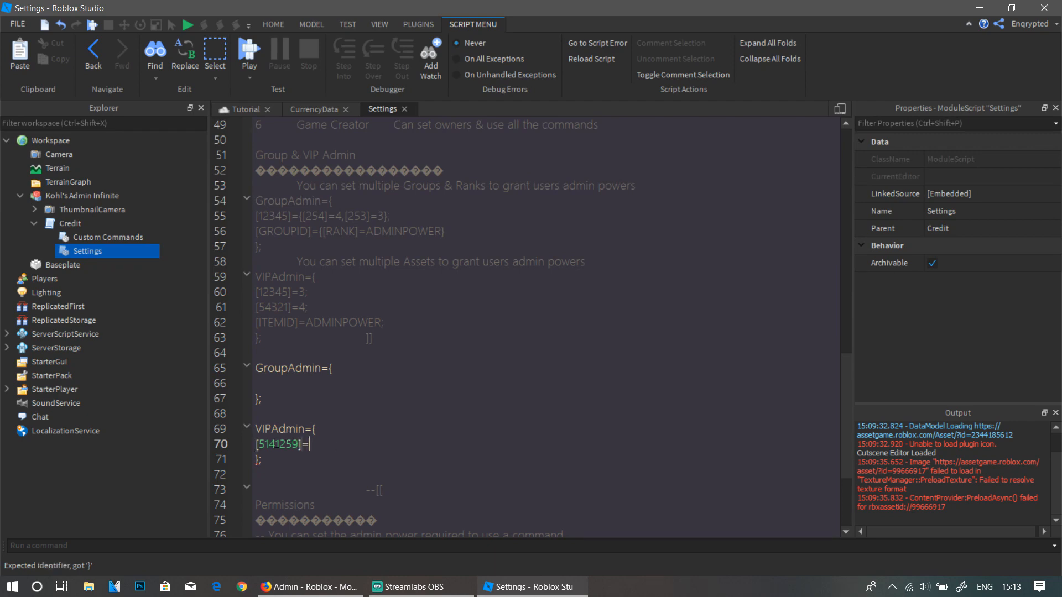
{"action": "scroll", "scroll_direction": "up", "scroll_amount": 3}
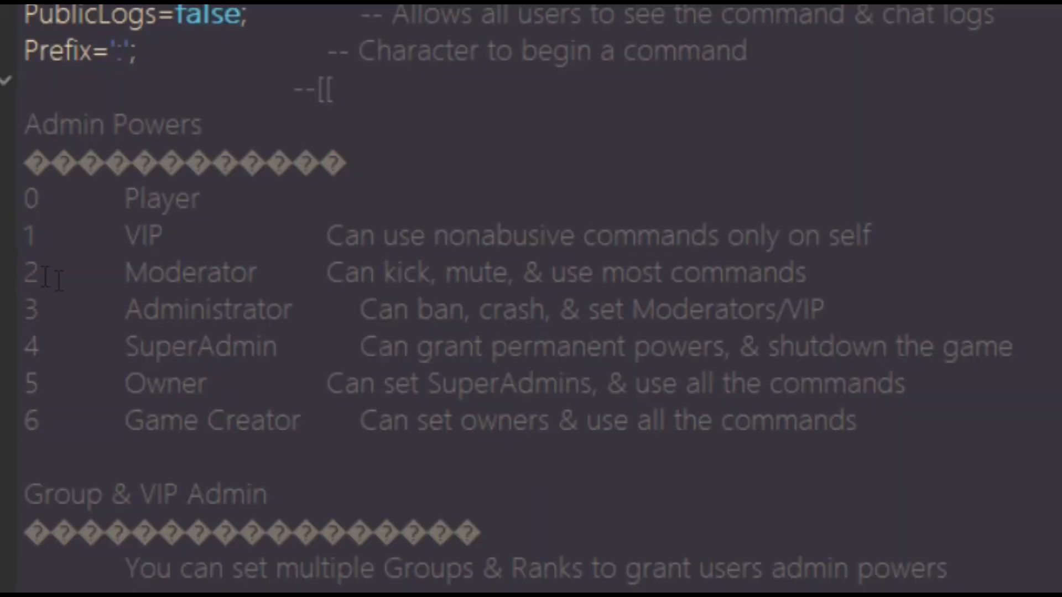
{"action": "mouse_move", "coordinate": [157, 259]}
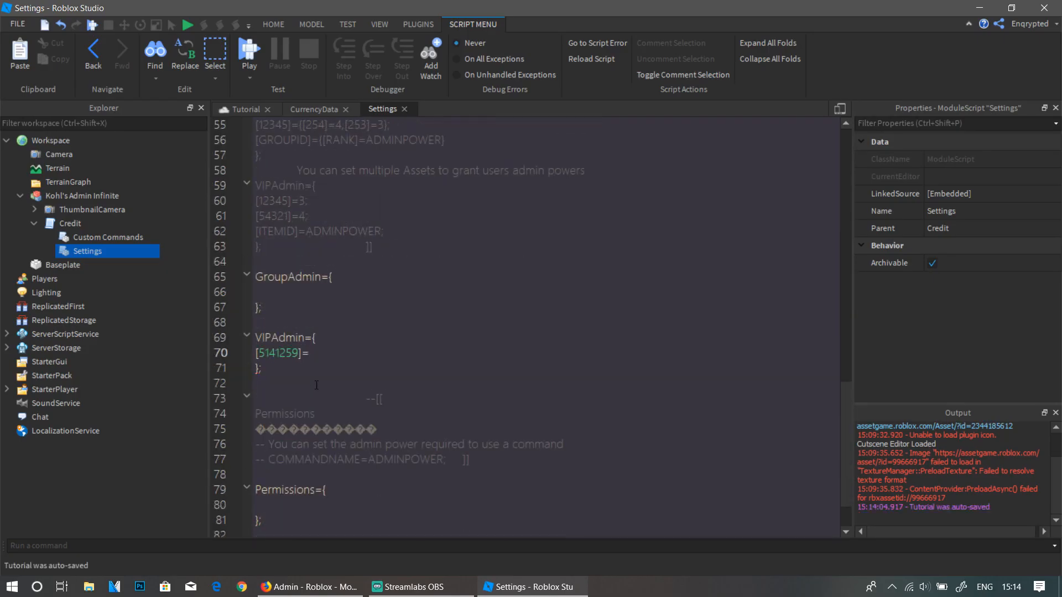
{"action": "type", "text": "2"}
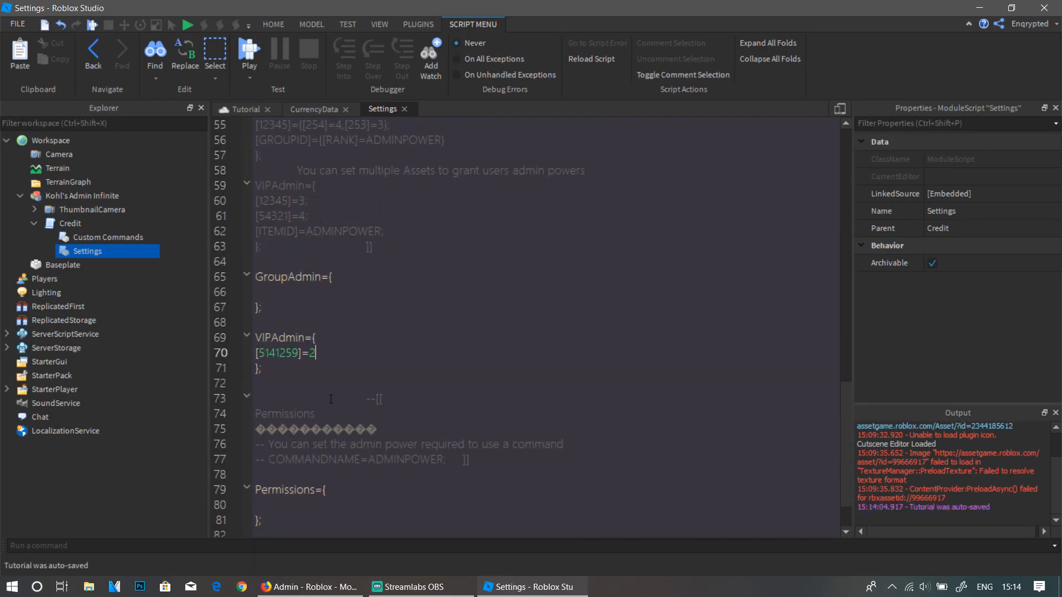
{"action": "type", "text": ";"}
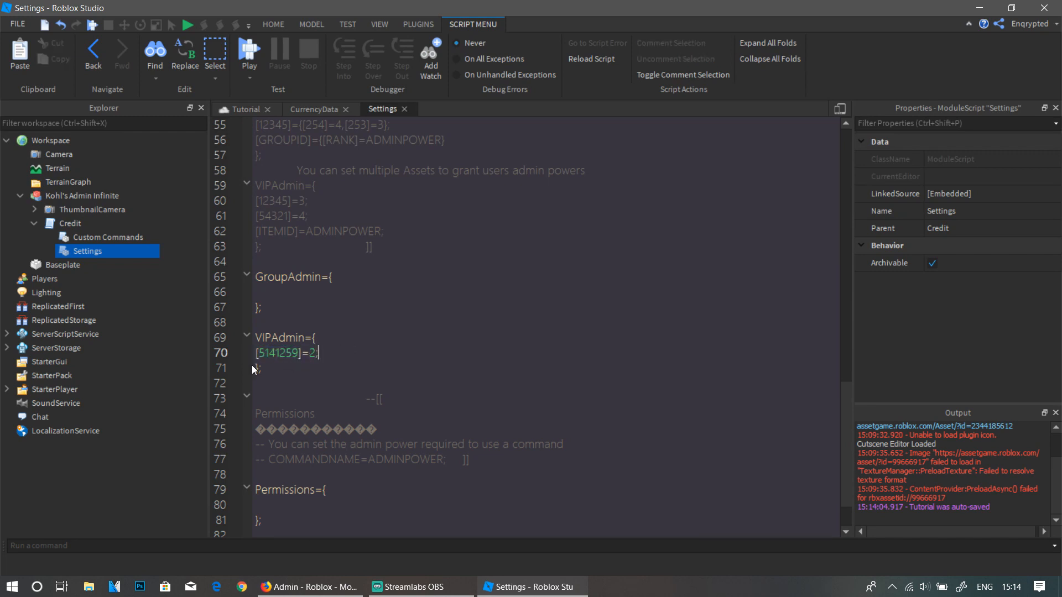
Step: Cross-check the entry against the Admin game pass page in the browser
{"action": "left_click", "coordinate": [309, 587]}
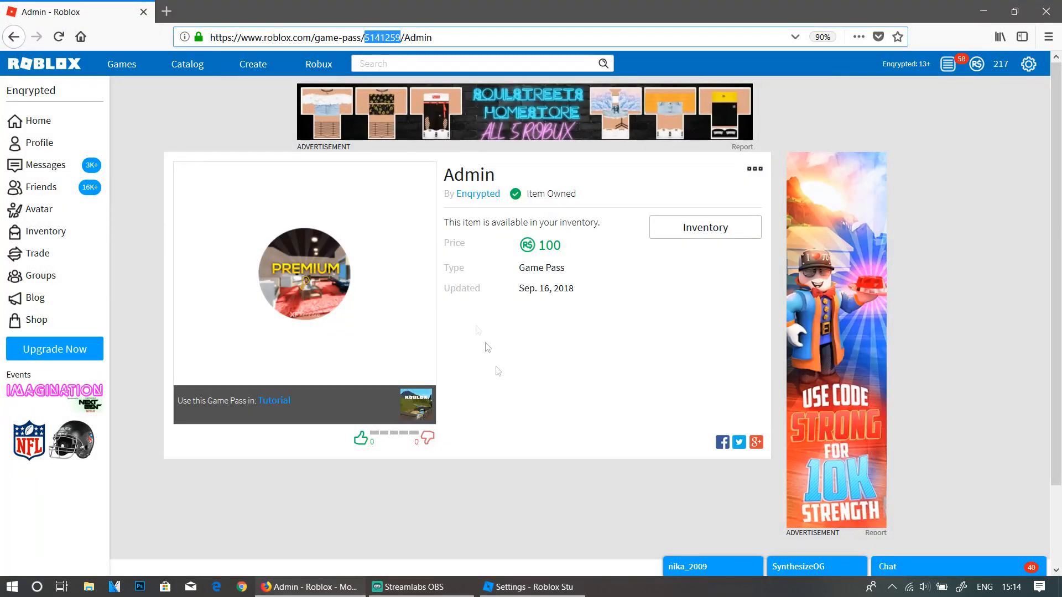
{"action": "left_click", "coordinate": [532, 587]}
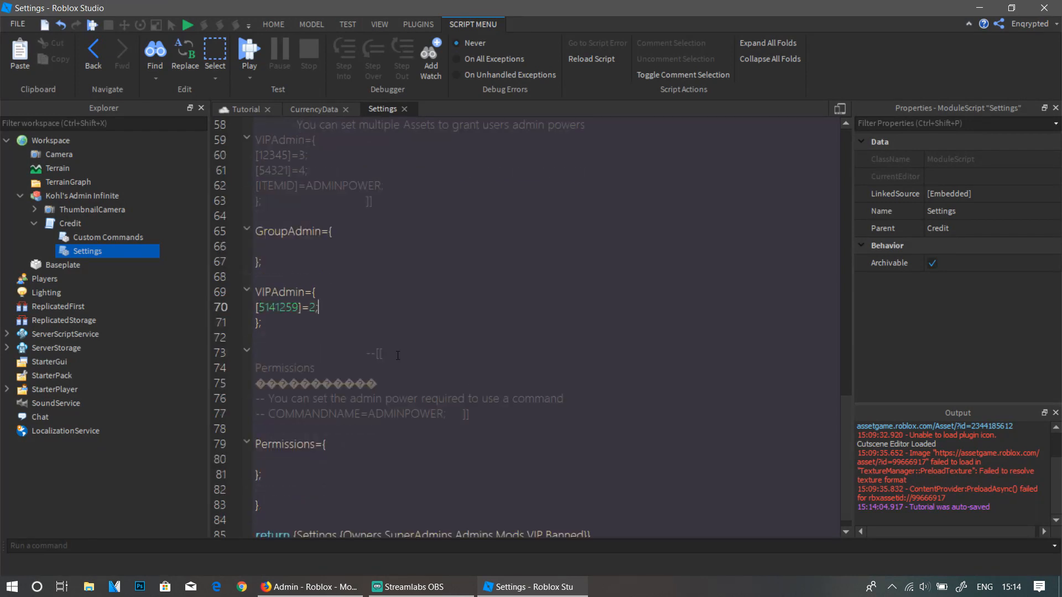
{"action": "scroll", "scroll_direction": "down", "scroll_amount": 3}
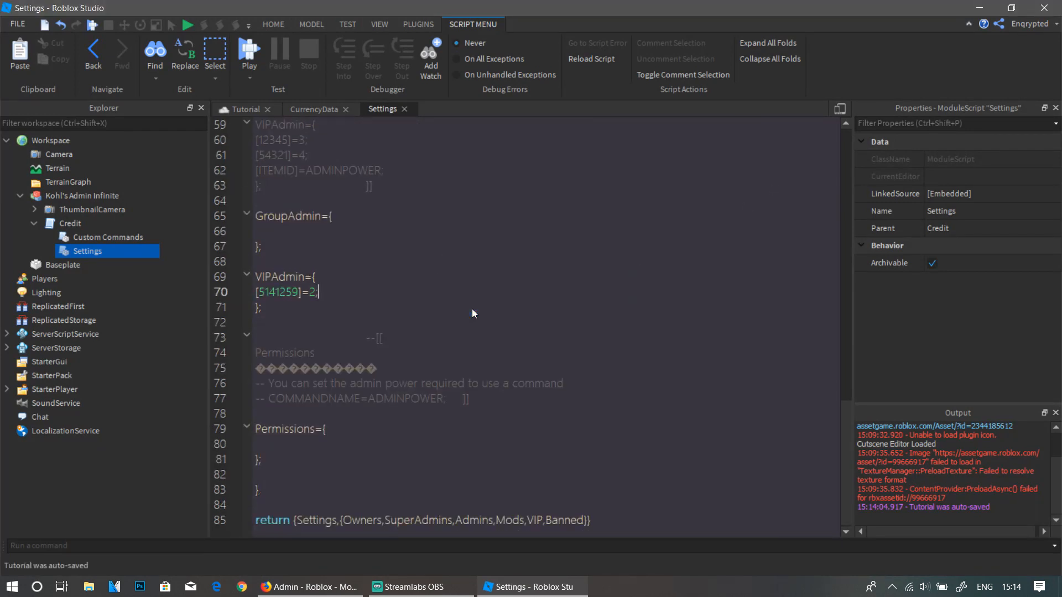
{"action": "mouse_move", "coordinate": [503, 328]}
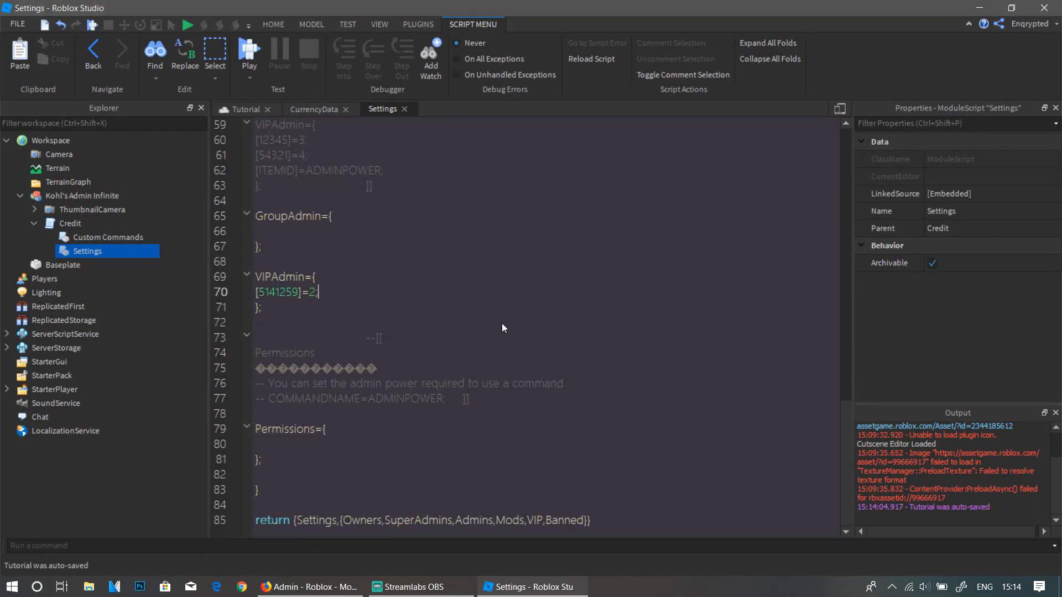
{"action": "left_click", "coordinate": [308, 587]}
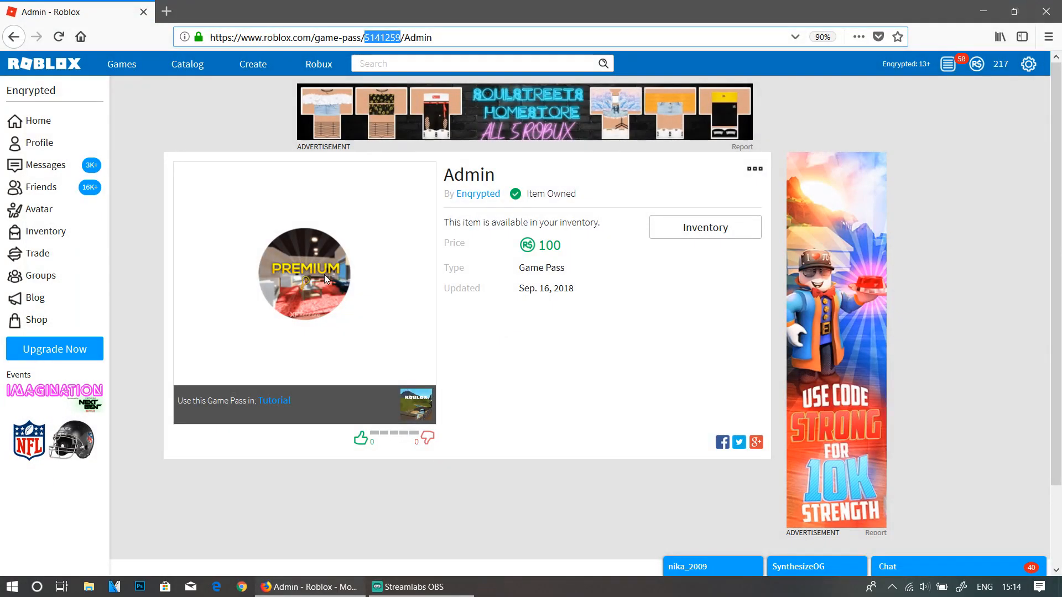
{"action": "mouse_move", "coordinate": [501, 368]}
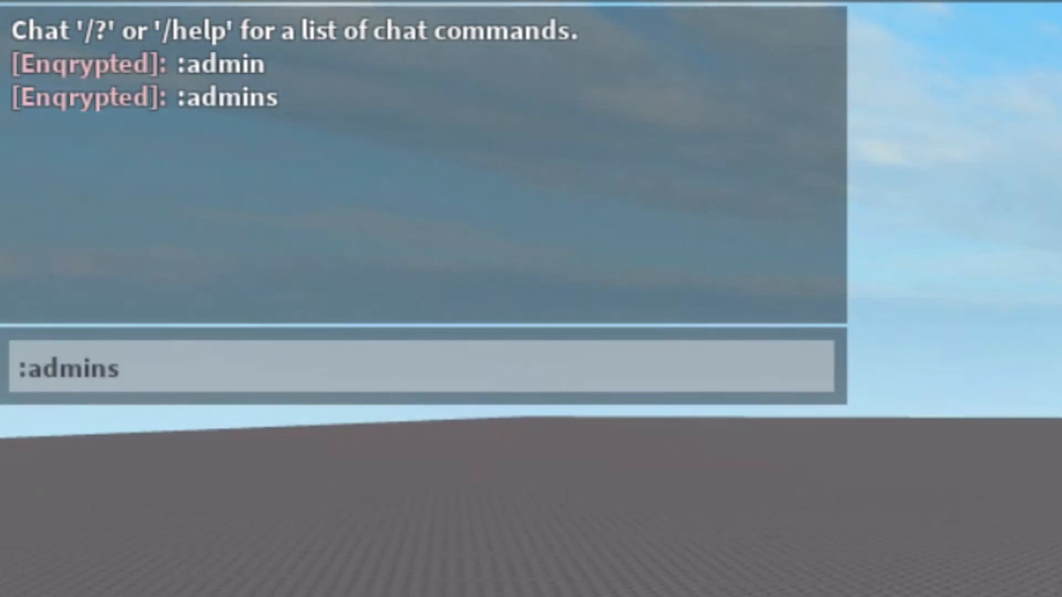
Step: Send :admins in chat, confirm Enqrypted is listed as Game Creator, and close the list
{"action": "key", "text": "Return"}
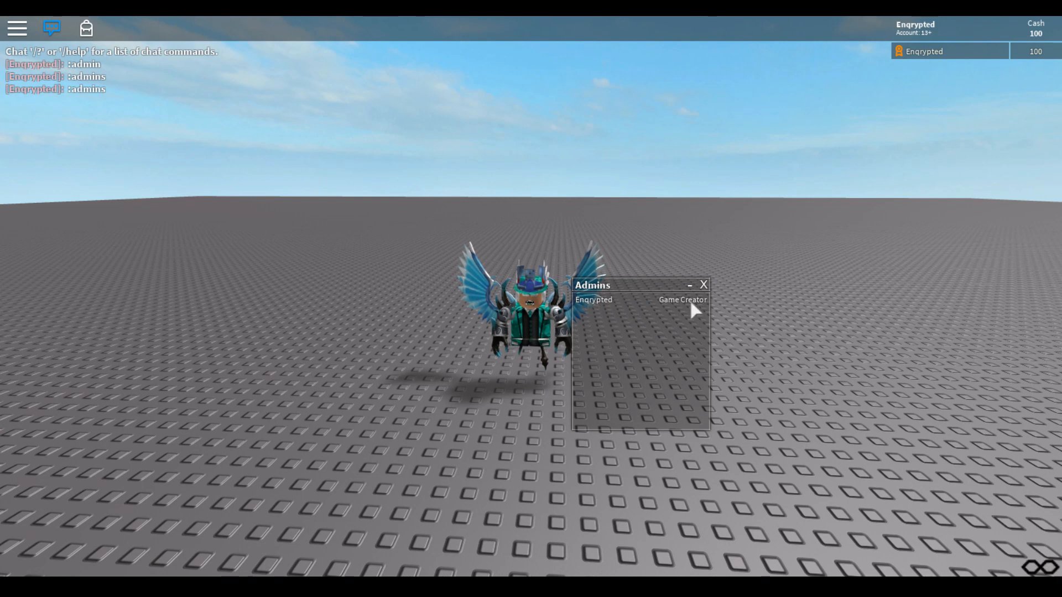
{"action": "left_click", "coordinate": [703, 285]}
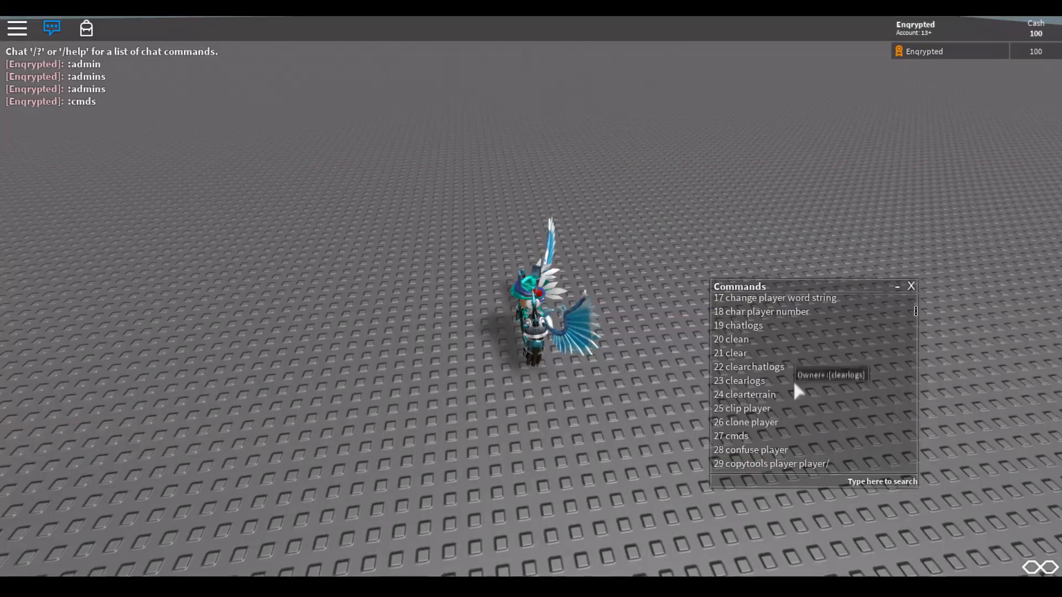
Step: Scroll the Commands window down to its last entries, around 230 watch player
{"action": "scroll", "scroll_direction": "down", "scroll_amount": 3}
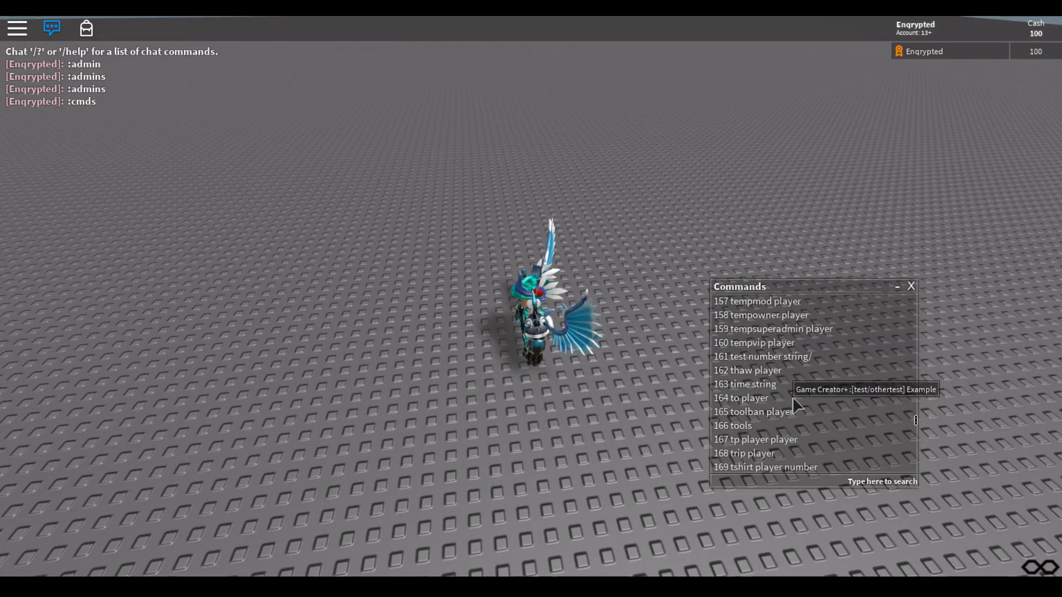
{"action": "scroll", "scroll_direction": "down", "scroll_amount": 3}
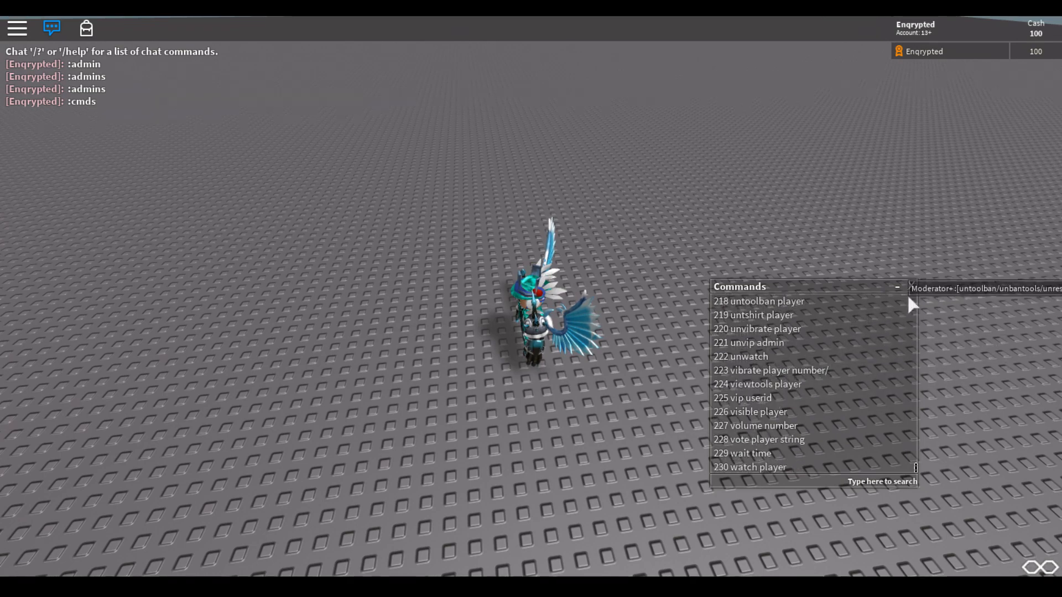